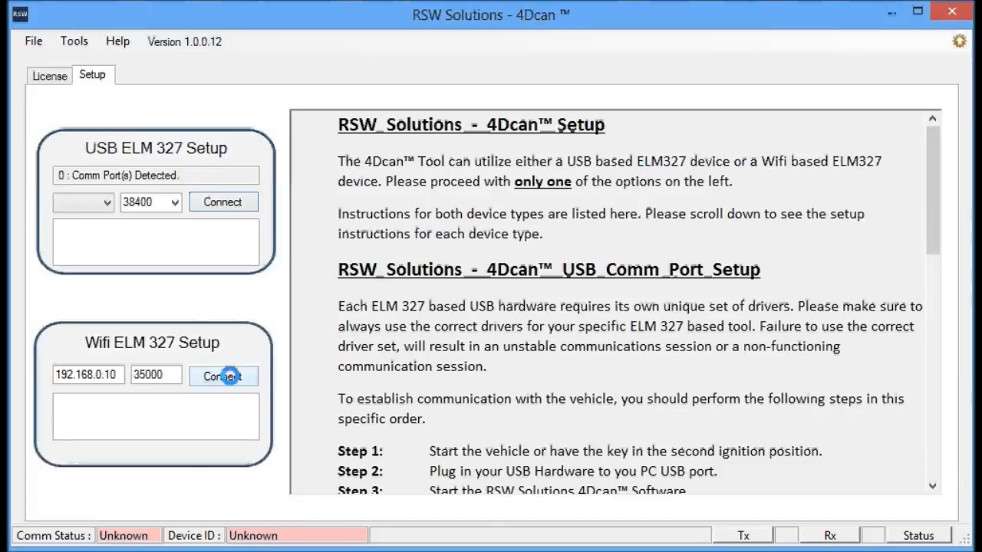
Connect to the Wifi ELM327 adapter and bring up the LR3 - Land Rover functions
left_click(223, 376)
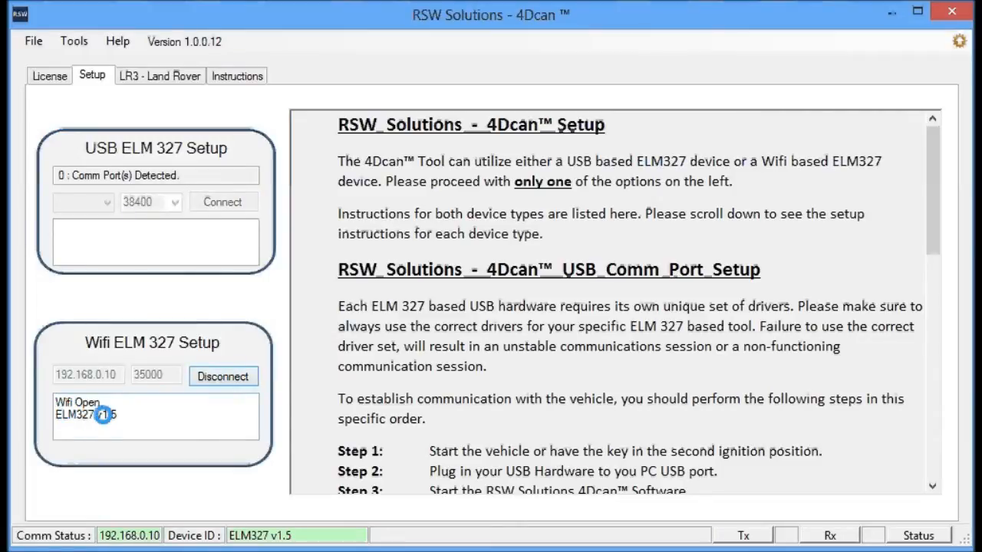
left_click(143, 75)
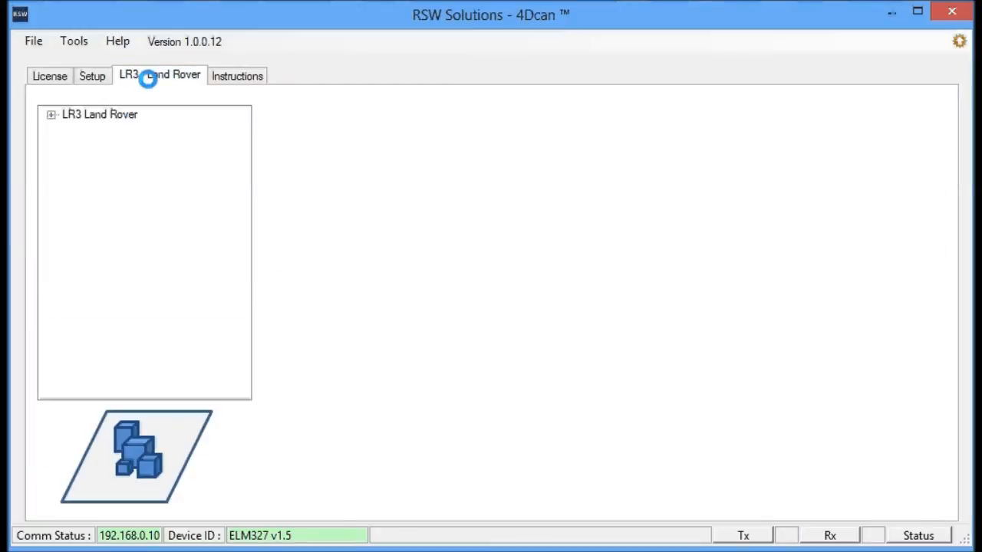
Run Settings > EAS - Tolerances with Tight, then close the suspension session
left_click(51, 114)
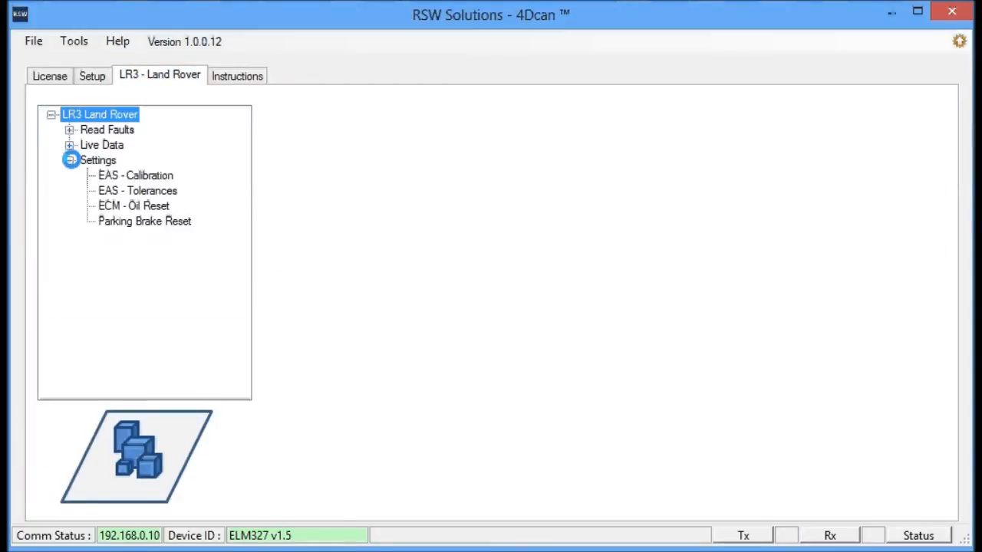
left_click(137, 190)
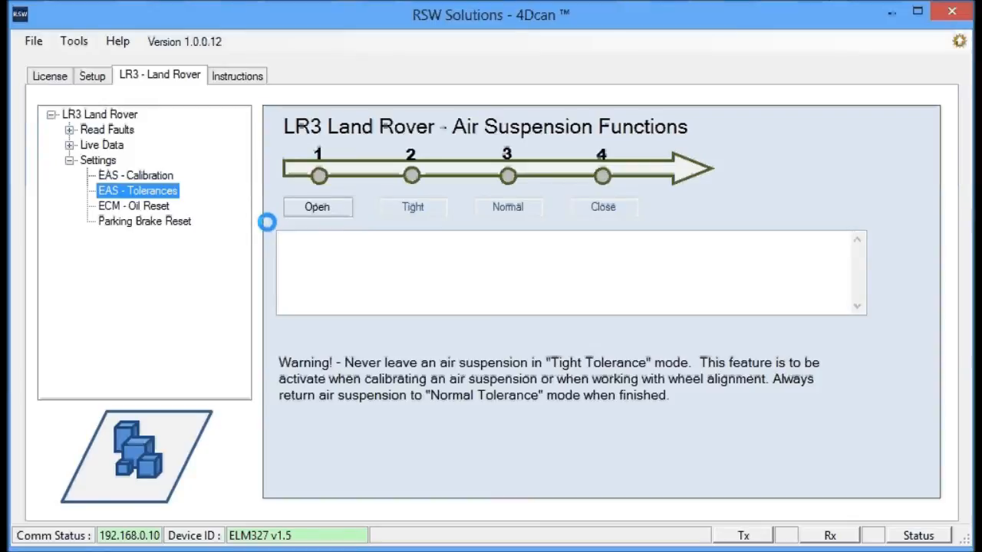
left_click(318, 207)
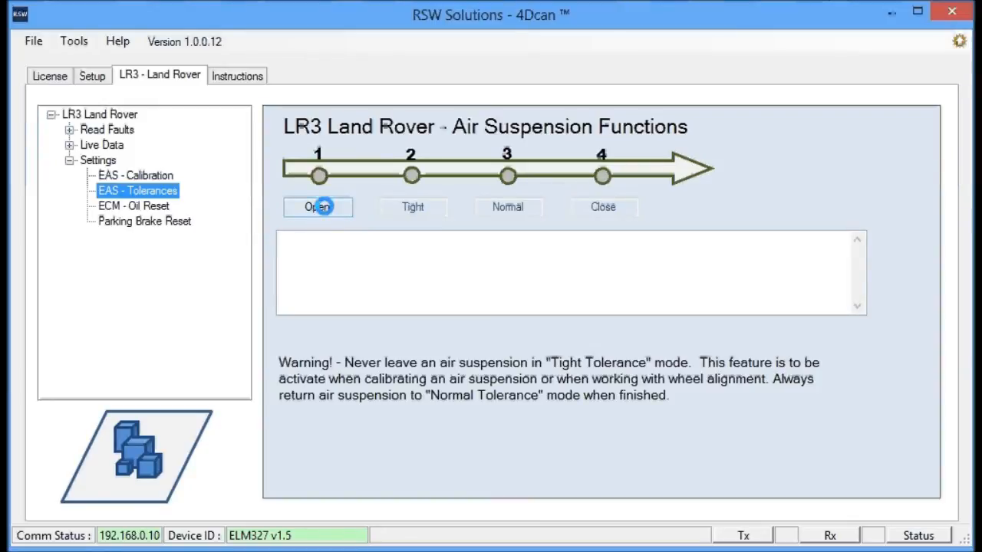
left_click(317, 207)
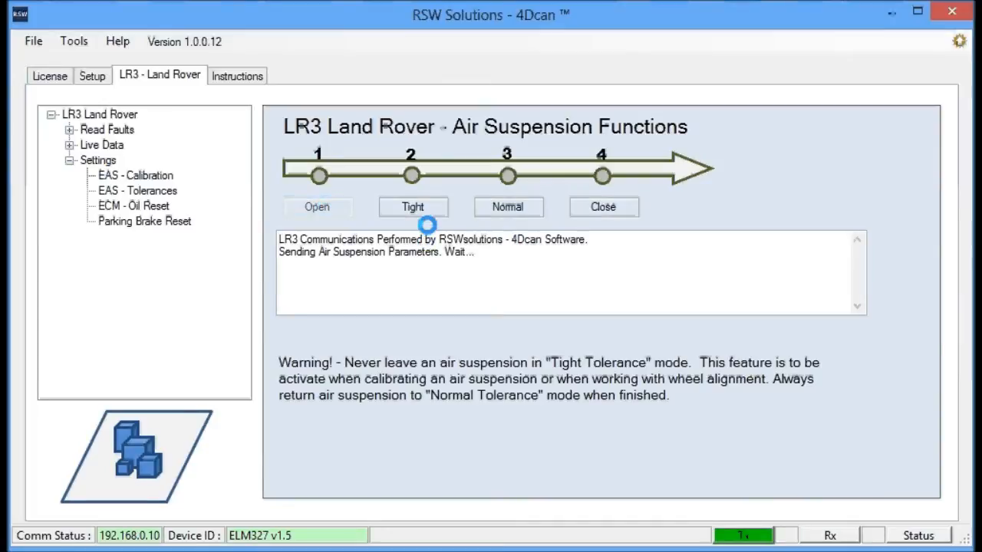
left_click(412, 207)
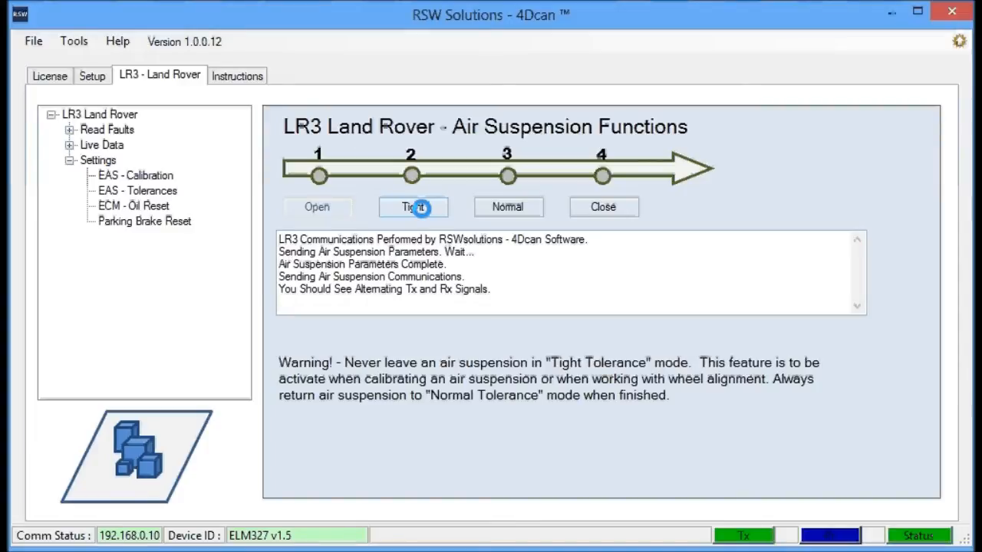
left_click(413, 207)
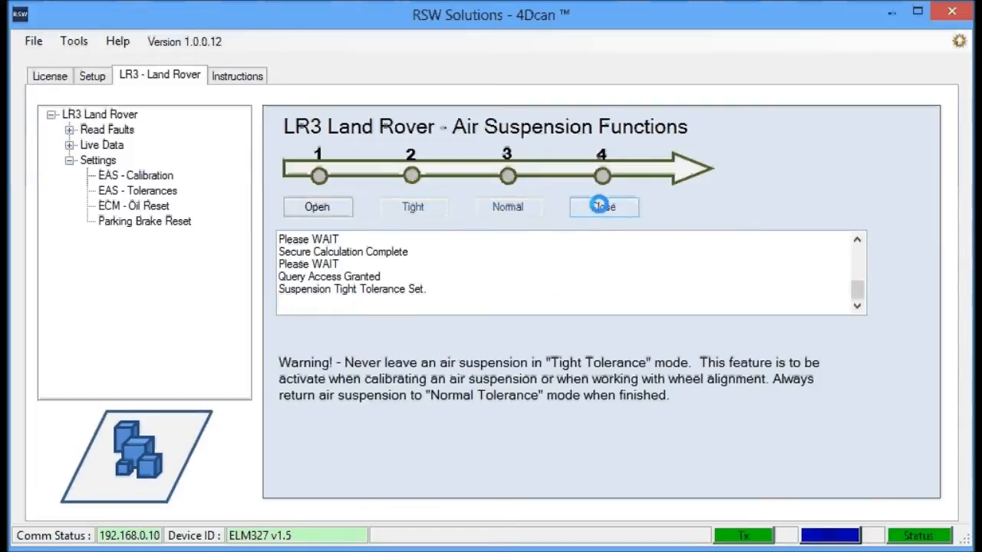
left_click(602, 207)
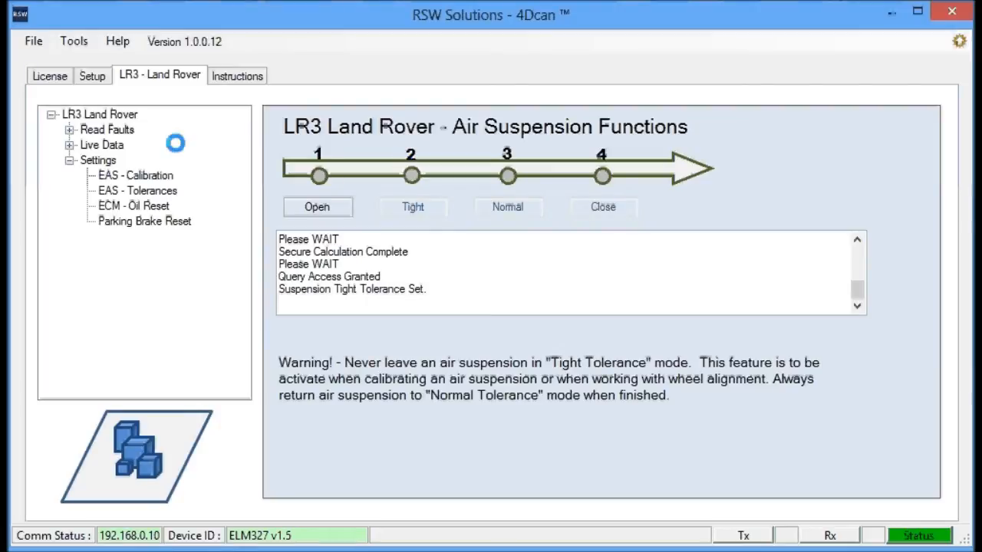
Read faults on the Air Suspension Module, which reports a Control module fault
left_click(69, 128)
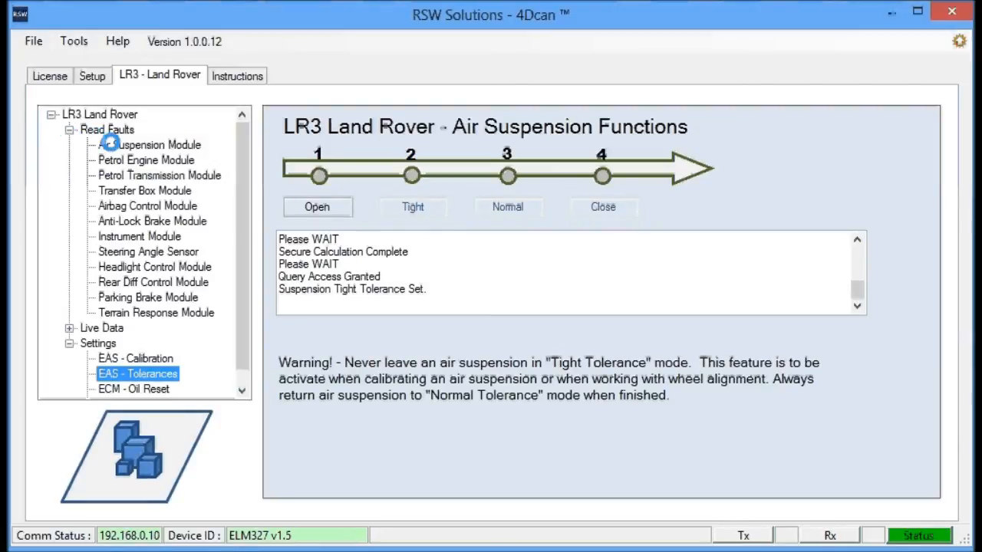
left_click(151, 144)
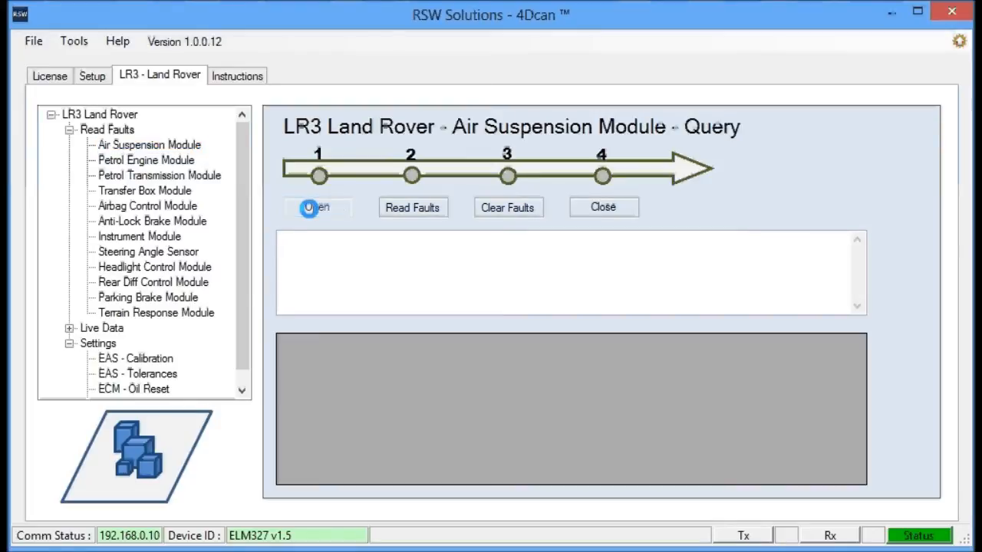
left_click(413, 207)
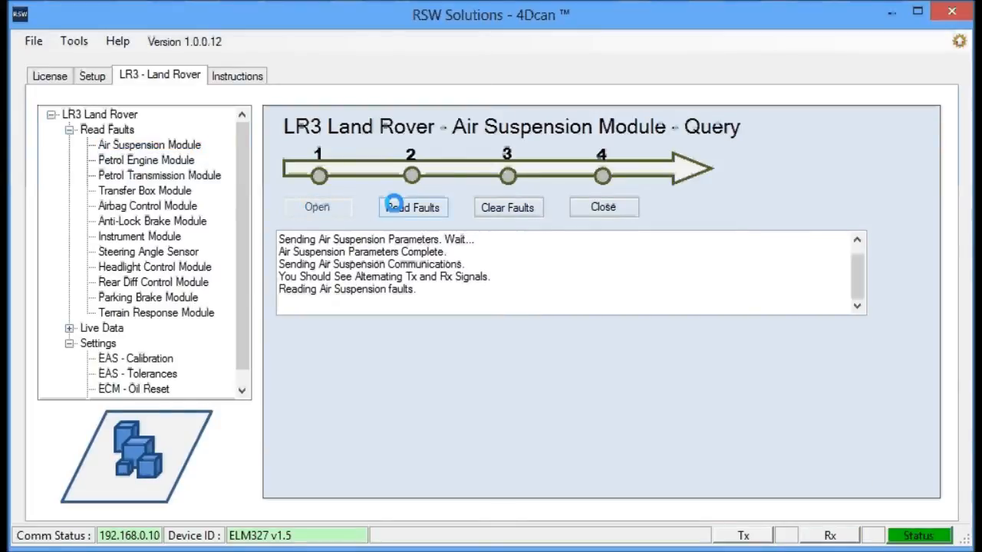
left_click(413, 207)
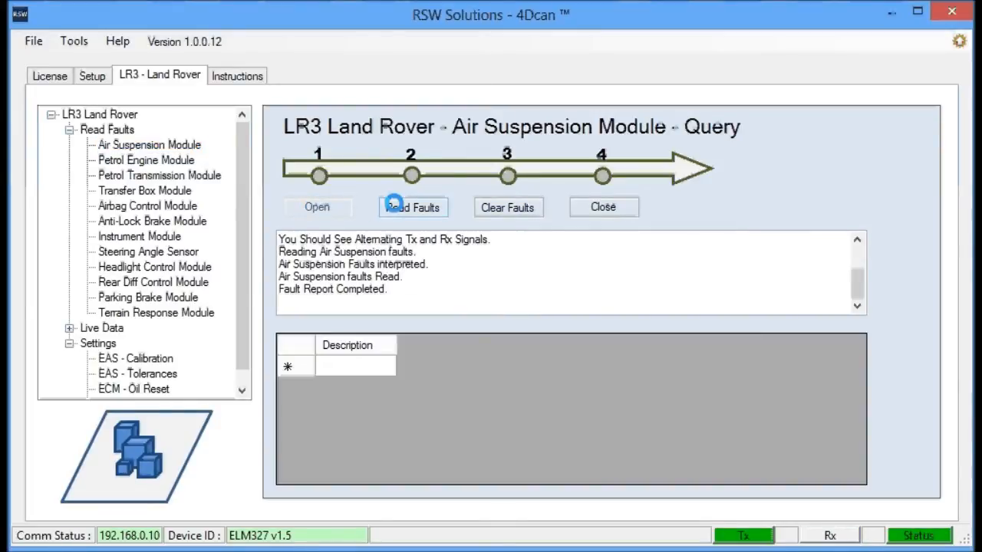
left_click(412, 207)
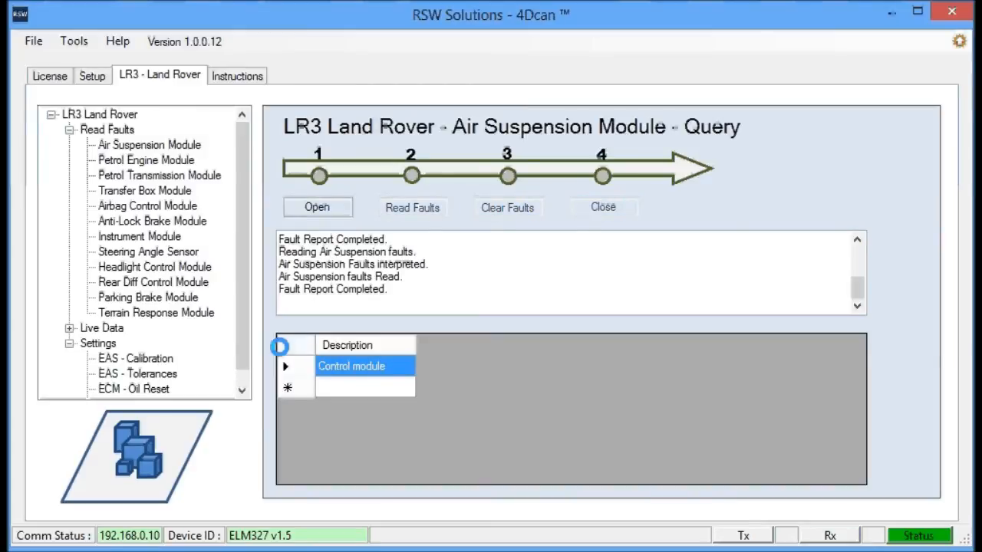
Set EAS - Tolerances back to Normal, close it, and reselect Air Suspension Module
left_click(136, 373)
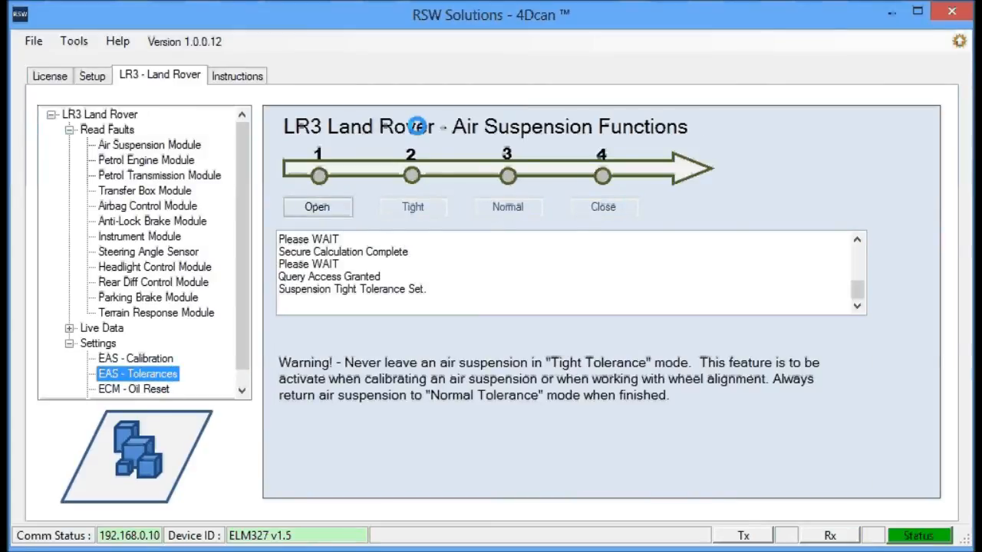
left_click(317, 206)
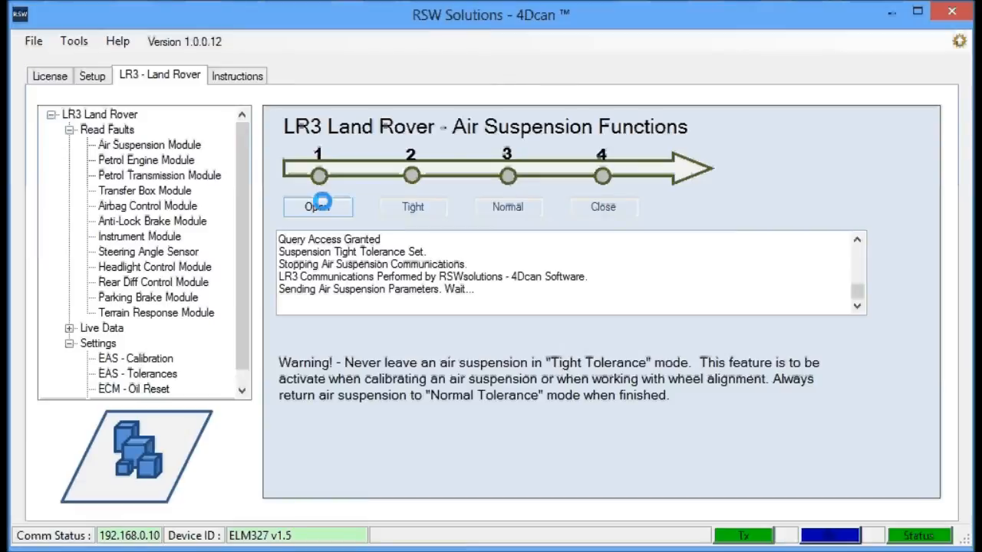
left_click(508, 206)
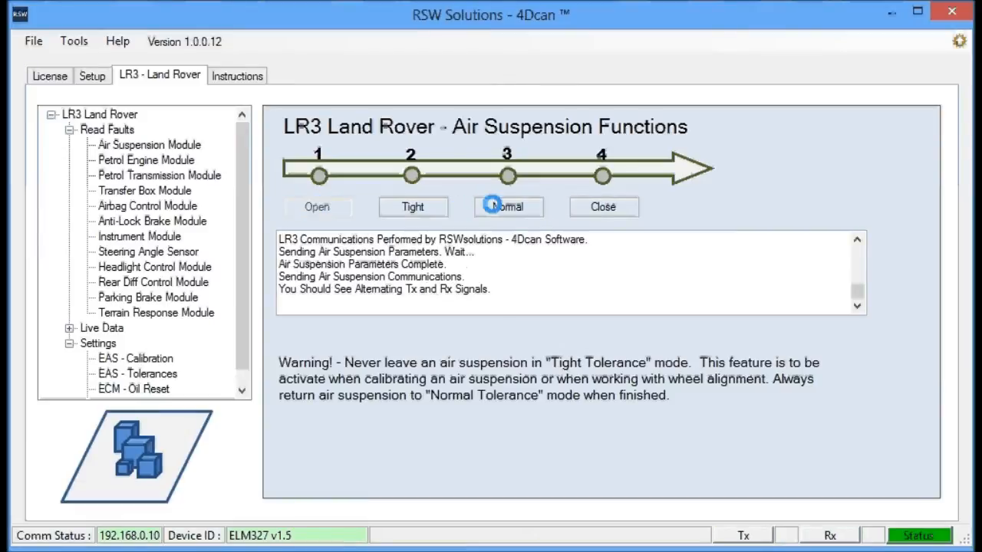
left_click(509, 206)
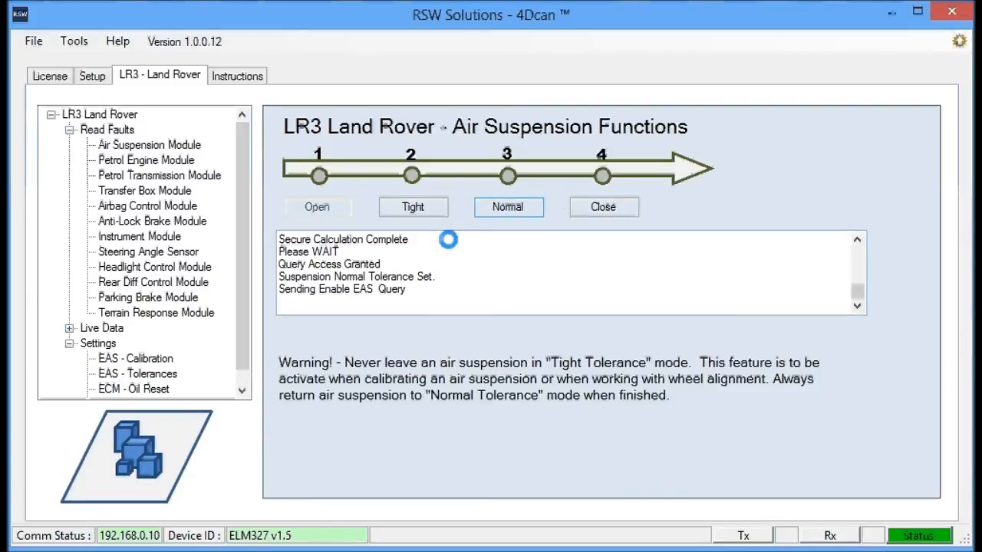
left_click(318, 207)
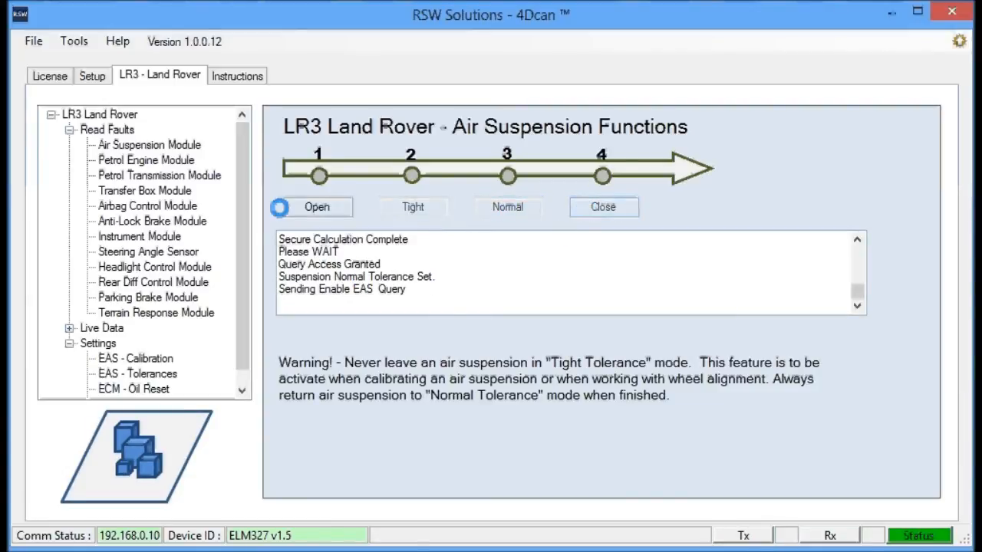
left_click(149, 144)
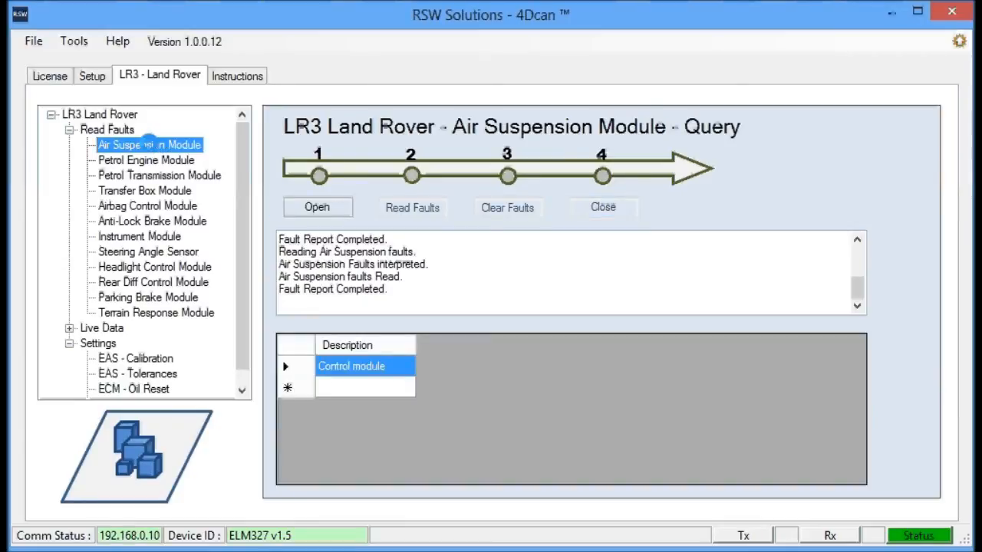
Reread air suspension faults to confirm none remain, then select EAS - Calibration
left_click(317, 207)
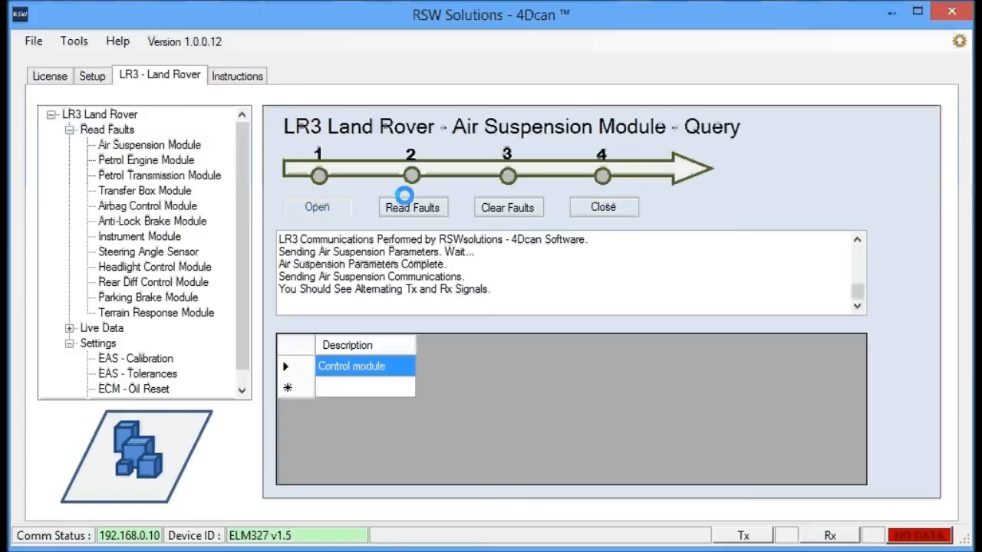
left_click(413, 207)
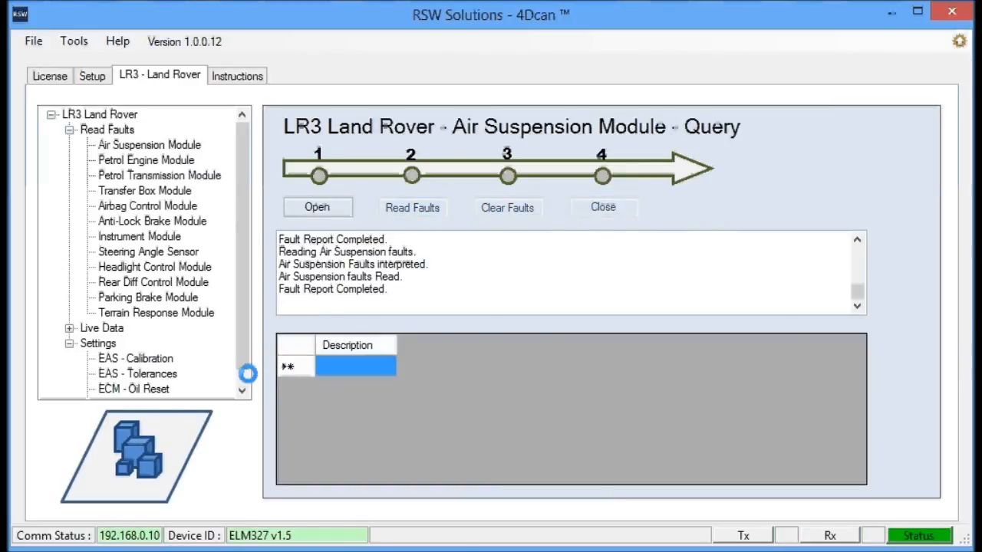
left_click(135, 342)
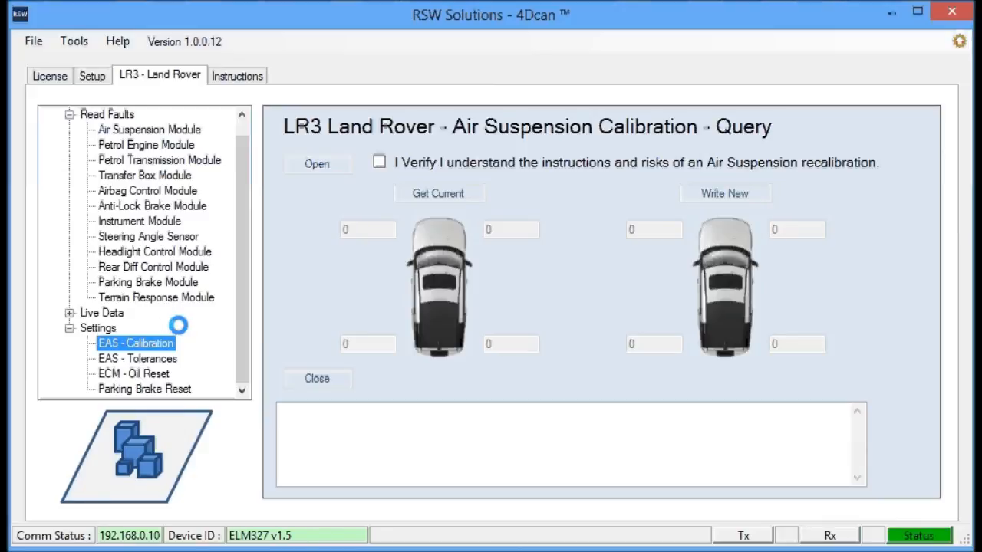
View the ECM - Oil Reset page, then move to the Parking Brake Reset page
left_click(135, 373)
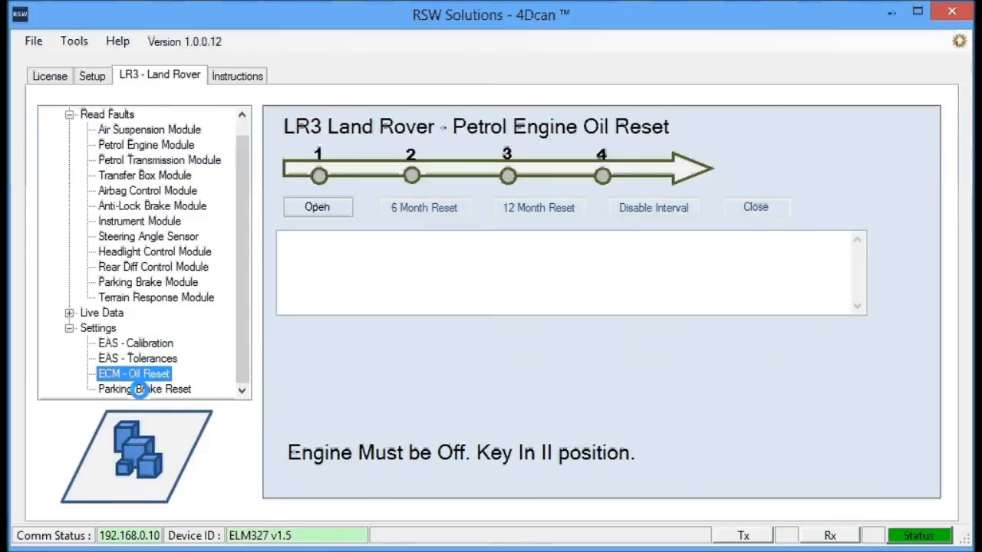
left_click(145, 389)
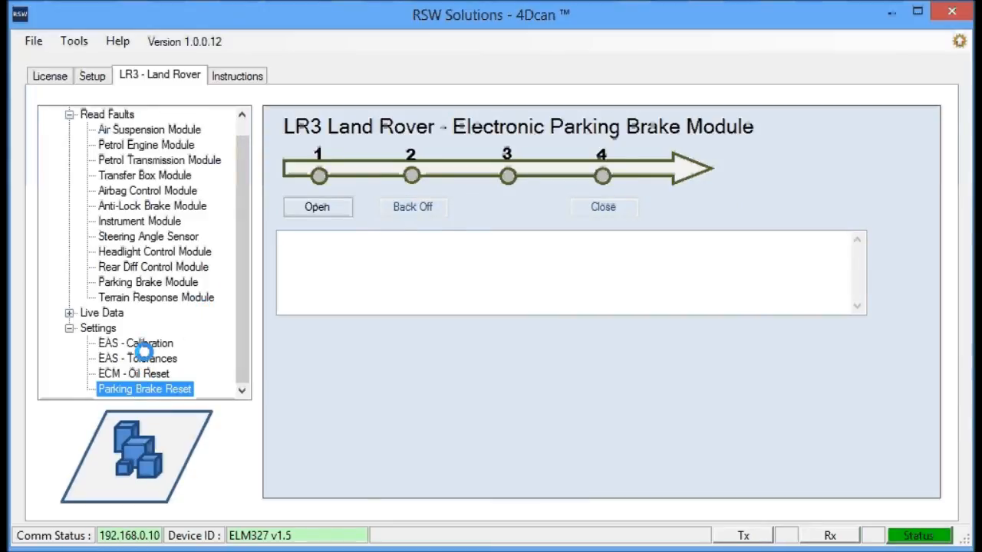
mouse_move(151, 358)
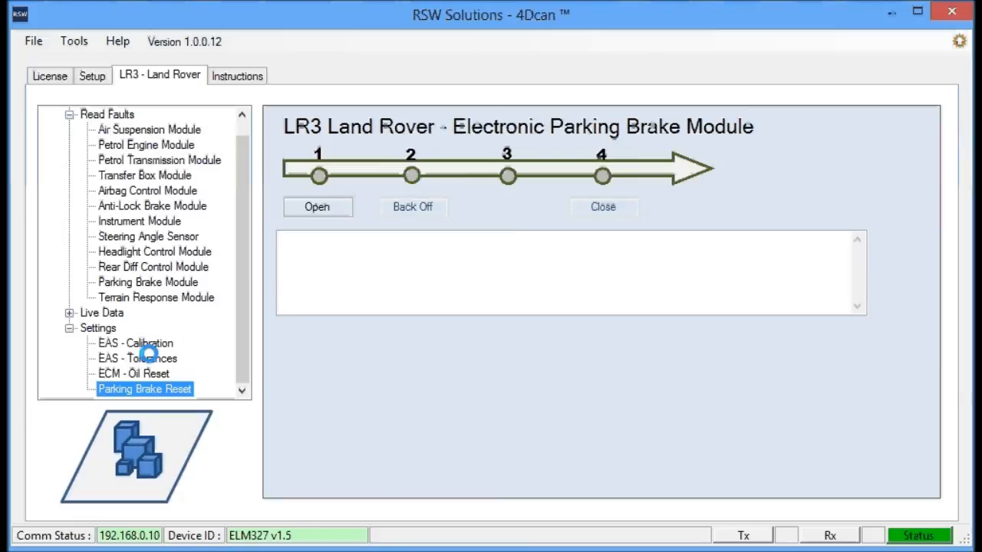